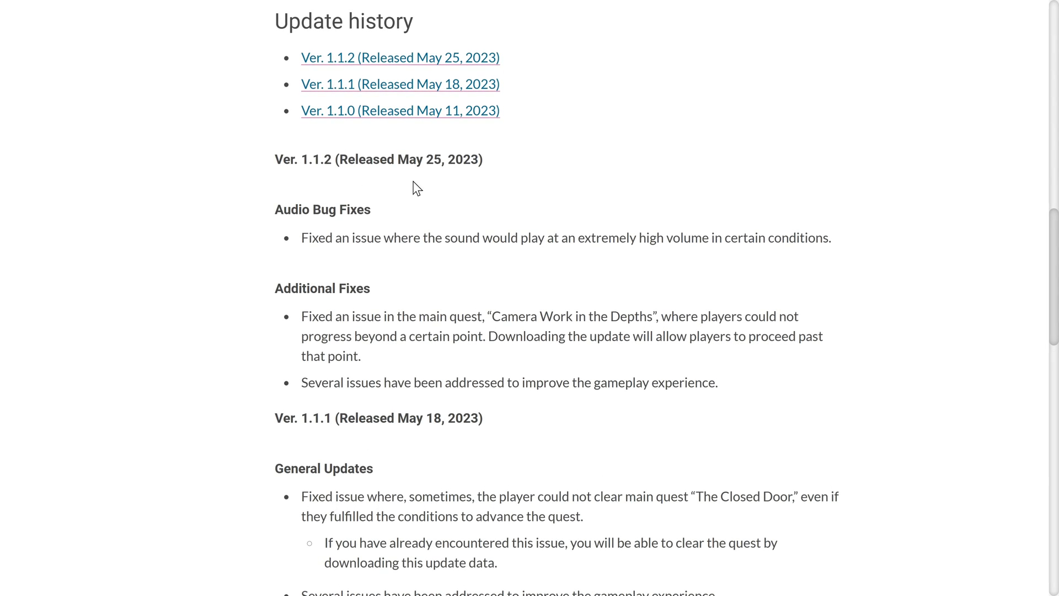
mouse_move(376, 212)
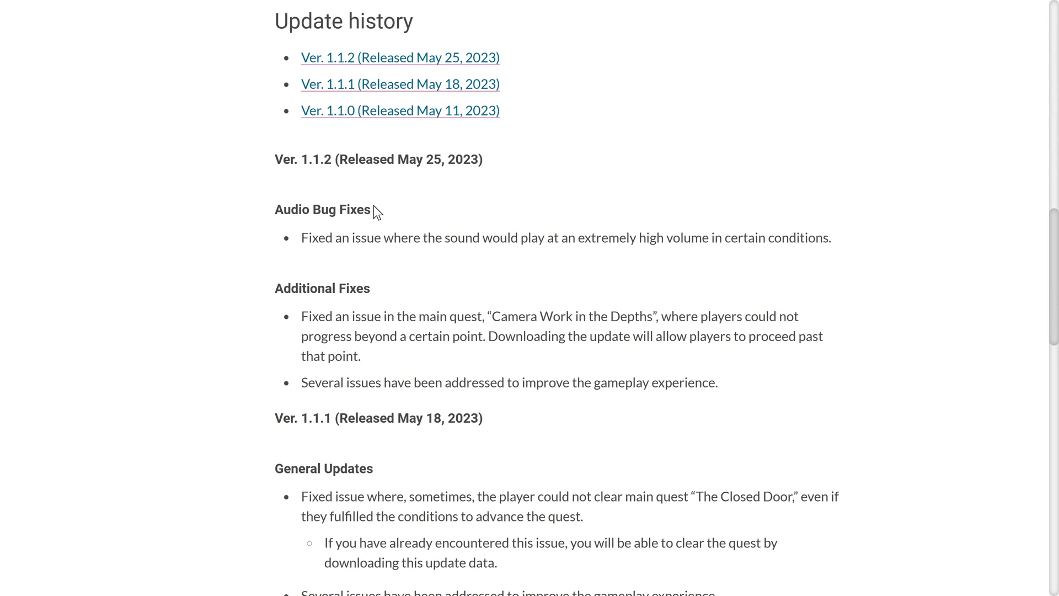
mouse_move(296, 271)
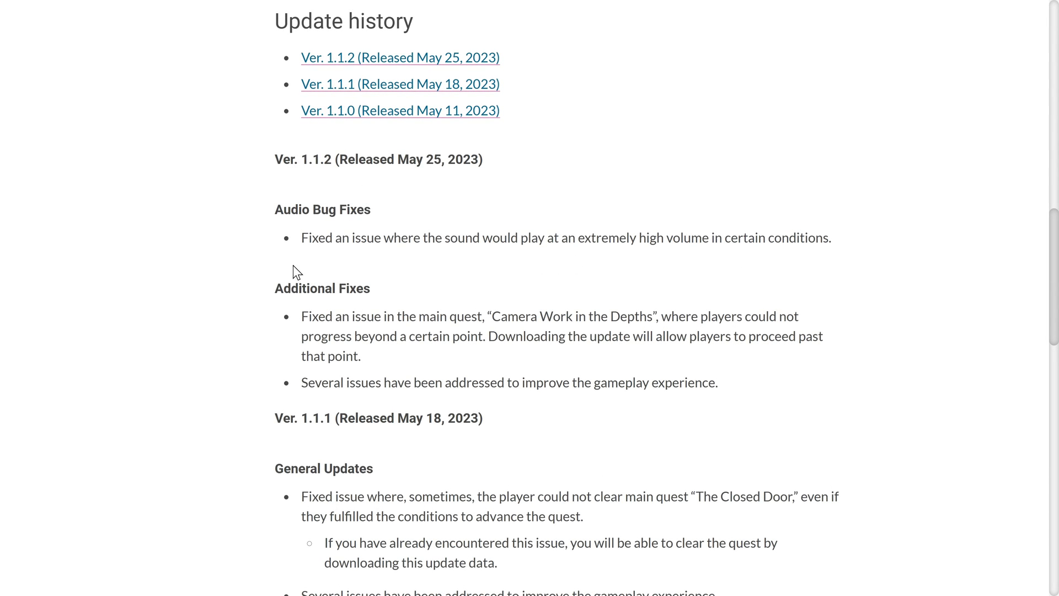
mouse_move(720, 401)
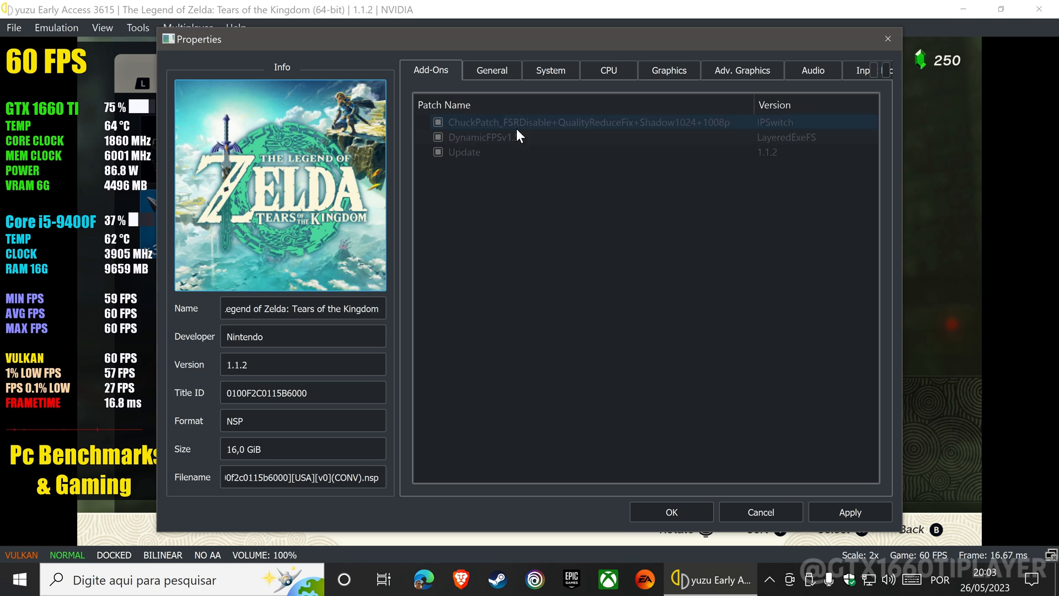
Step: Open Tears of the Kingdom's Properties and review its Add-Ons, General, System, CPU and Graphics settings
left_click(464, 151)
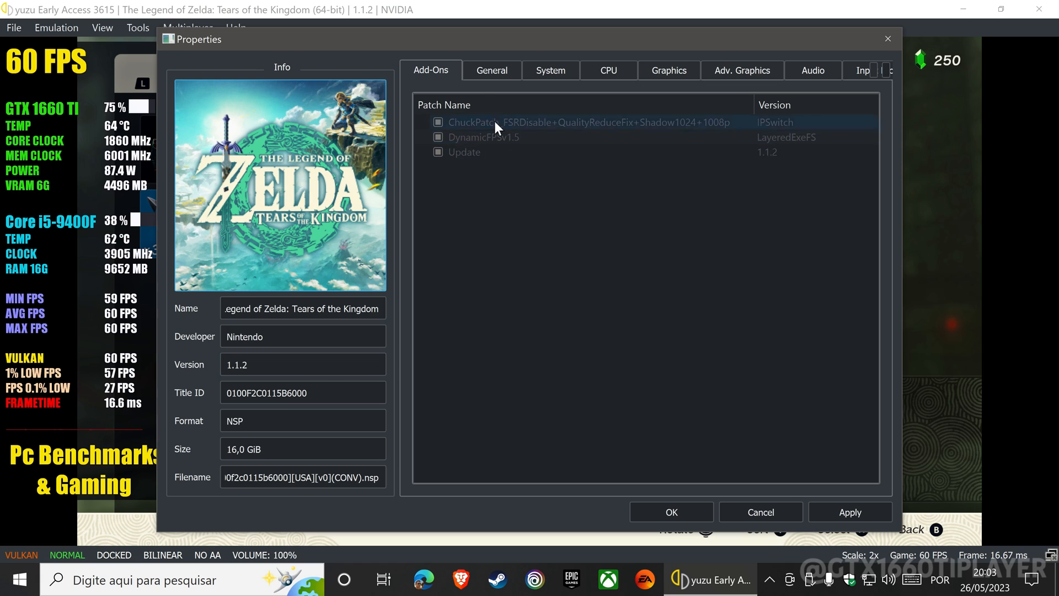
left_click(491, 71)
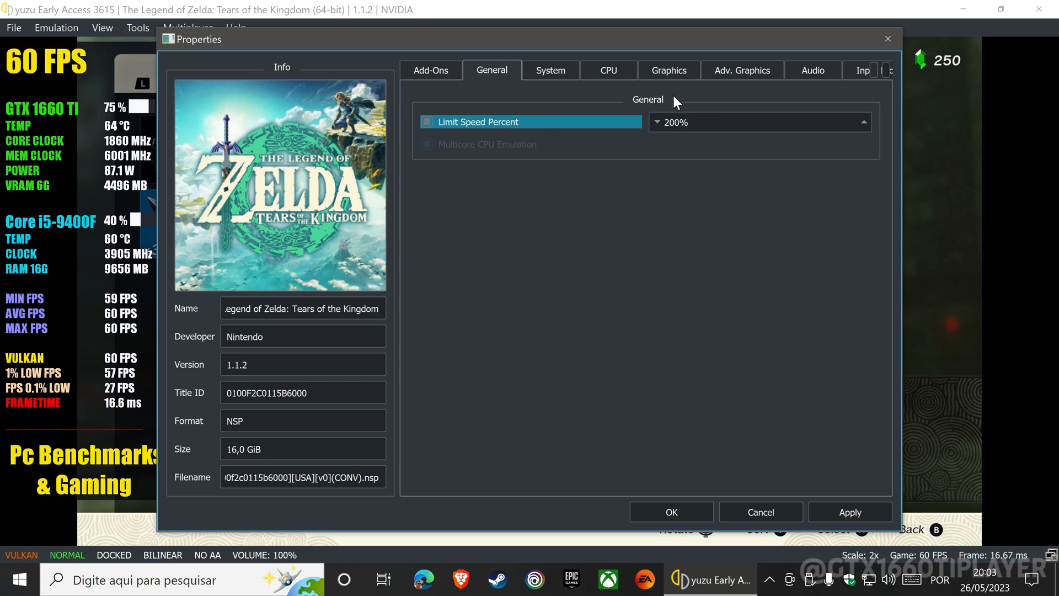
left_click(550, 70)
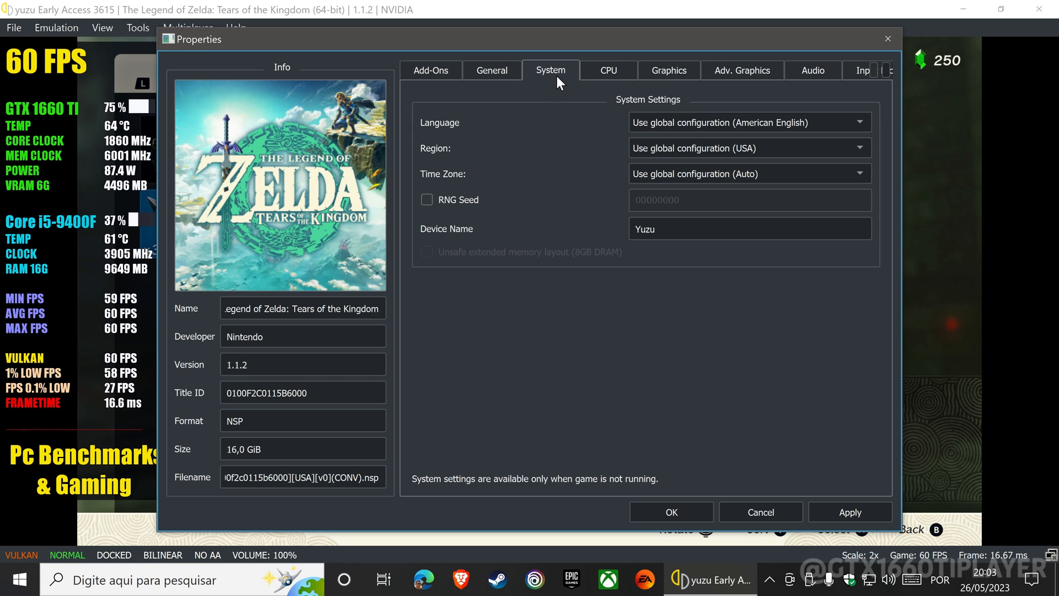
left_click(608, 70)
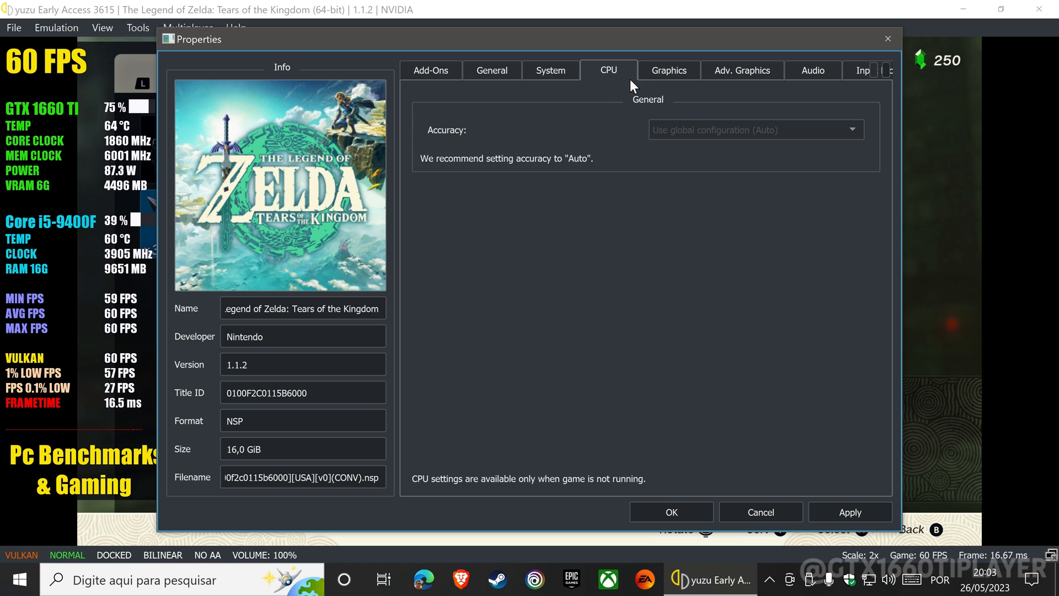
left_click(670, 70)
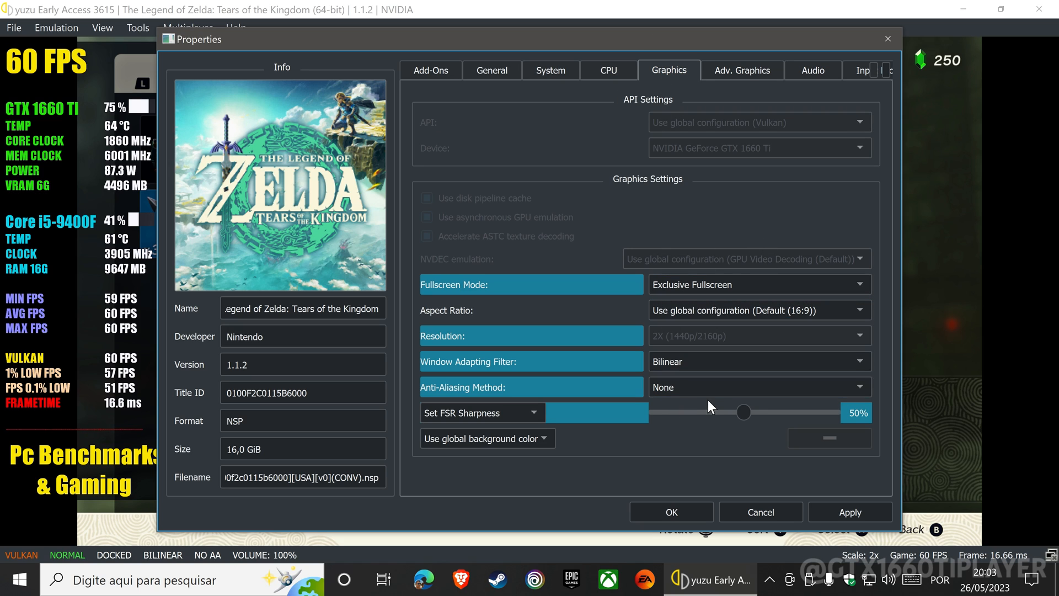
mouse_move(714, 339)
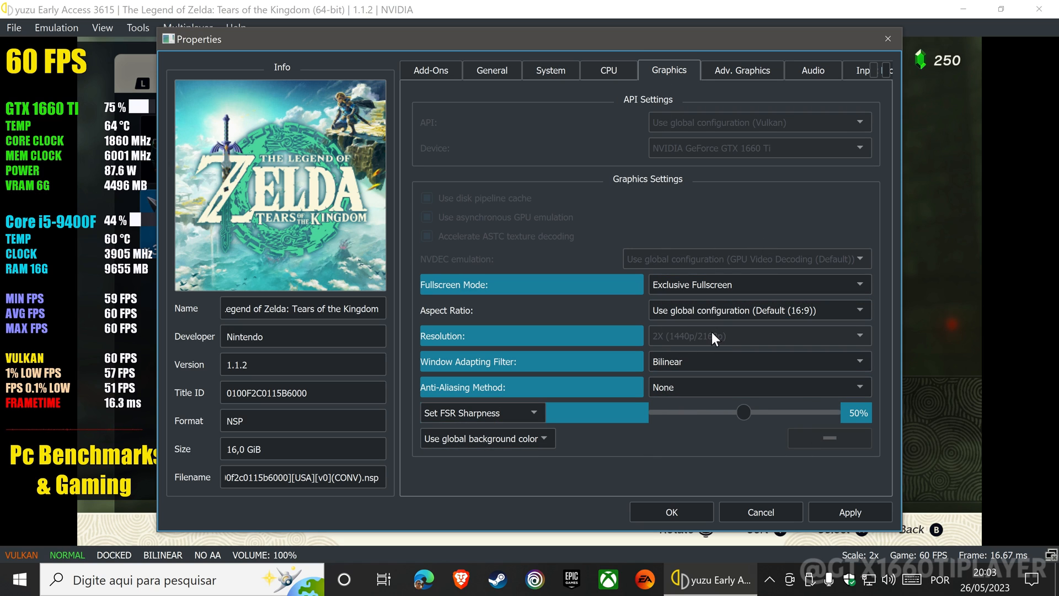
left_click(742, 70)
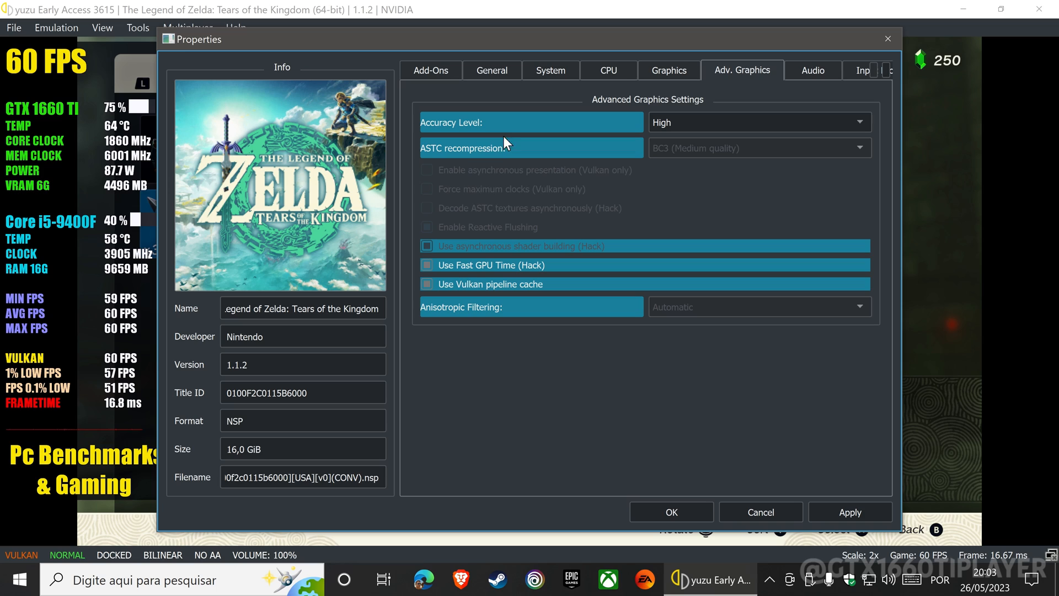
Step: Set the game's Limit Speed Percent to 100% on the General tab and confirm
left_click(492, 70)
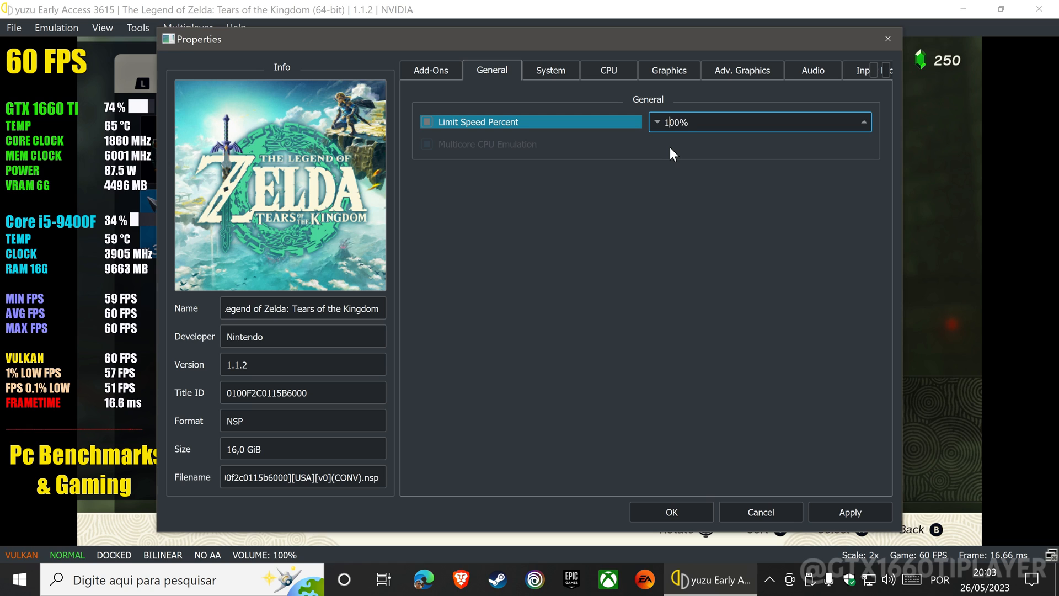
left_click(850, 511)
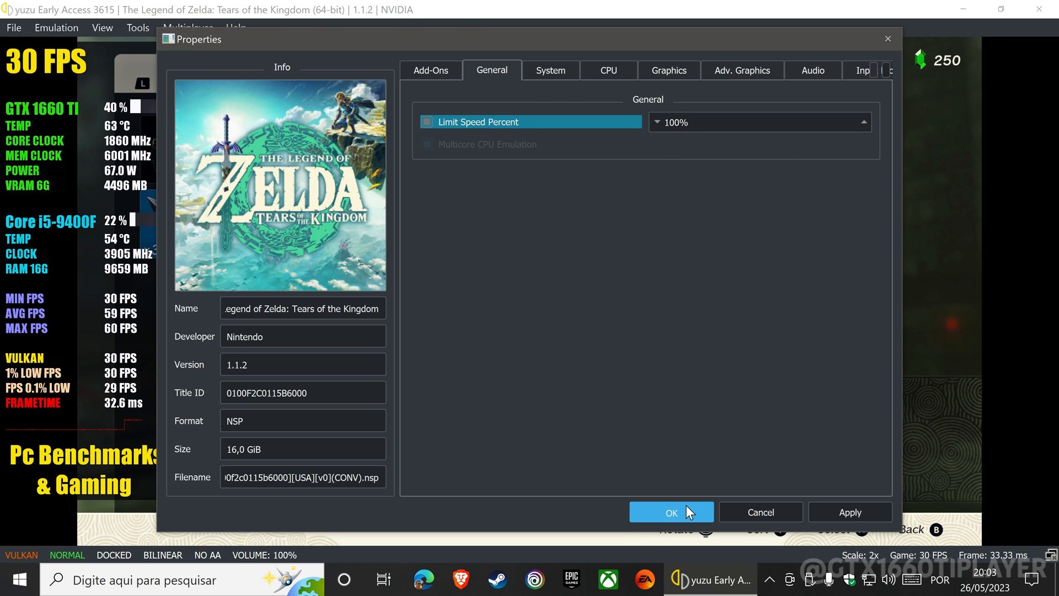
left_click(672, 512)
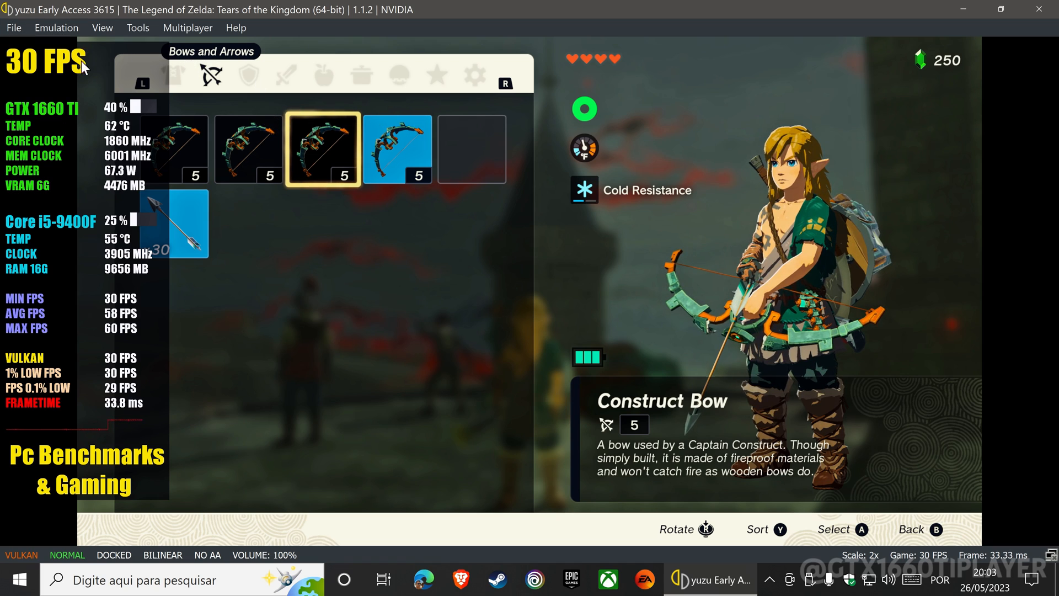
mouse_move(52, 86)
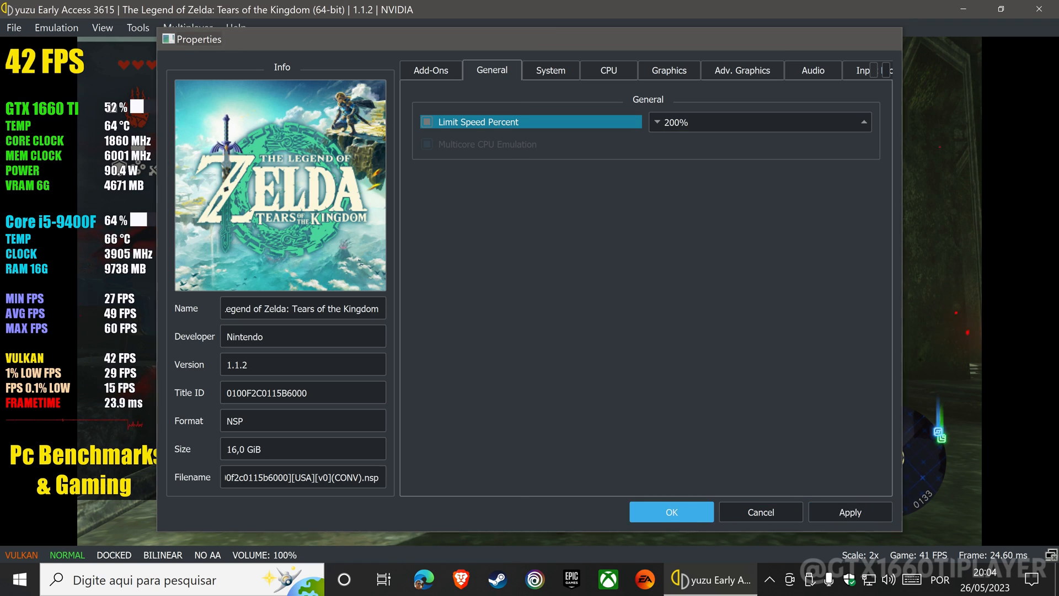
Step: Confirm the 200% speed limit in Properties to resume gameplay at 60 FPS
left_click(672, 512)
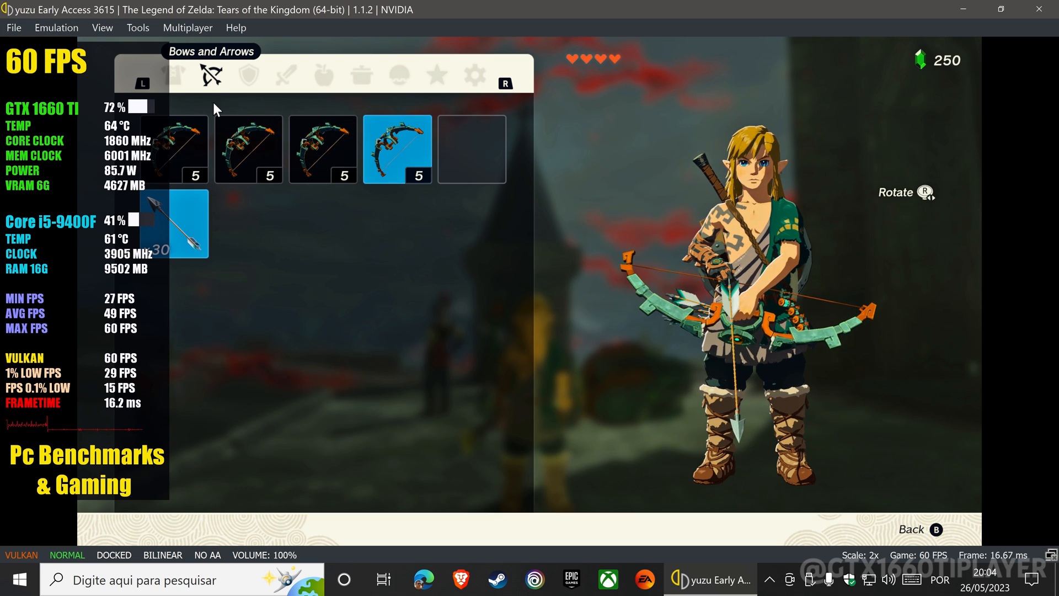
mouse_move(943, 324)
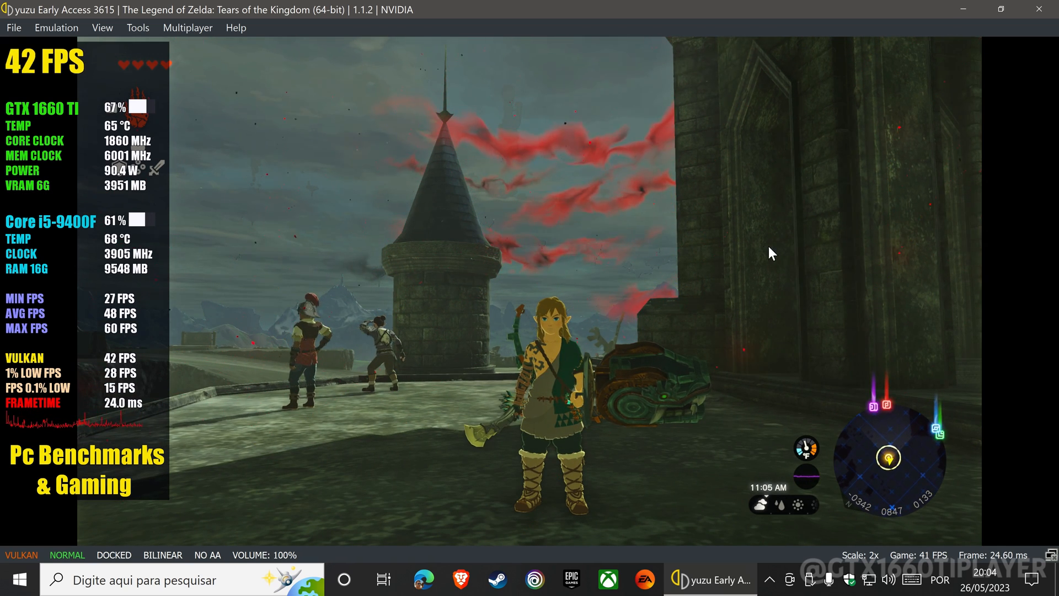
mouse_move(589, 335)
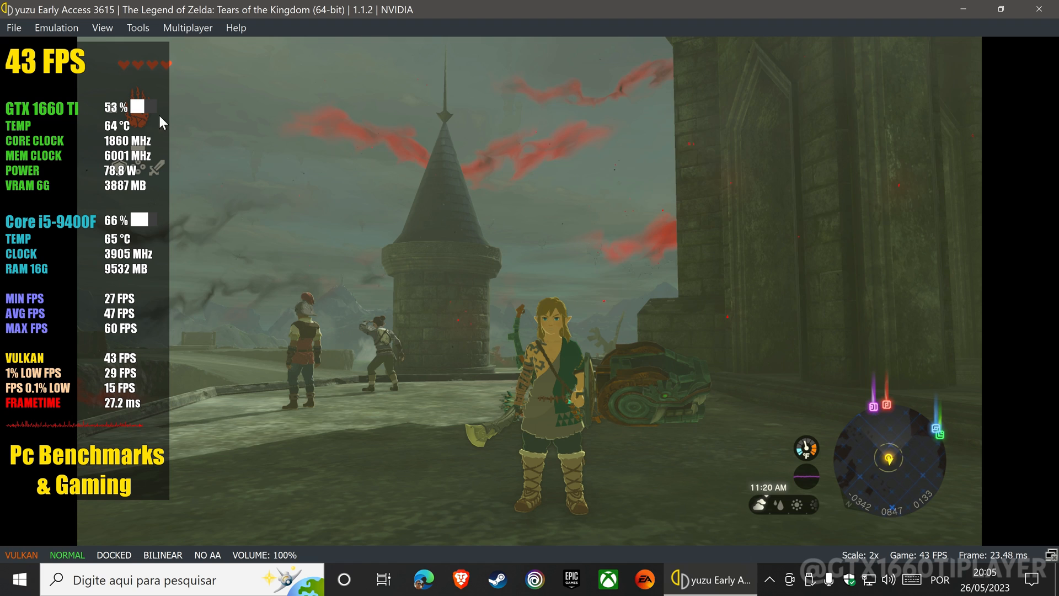
mouse_move(520, 287)
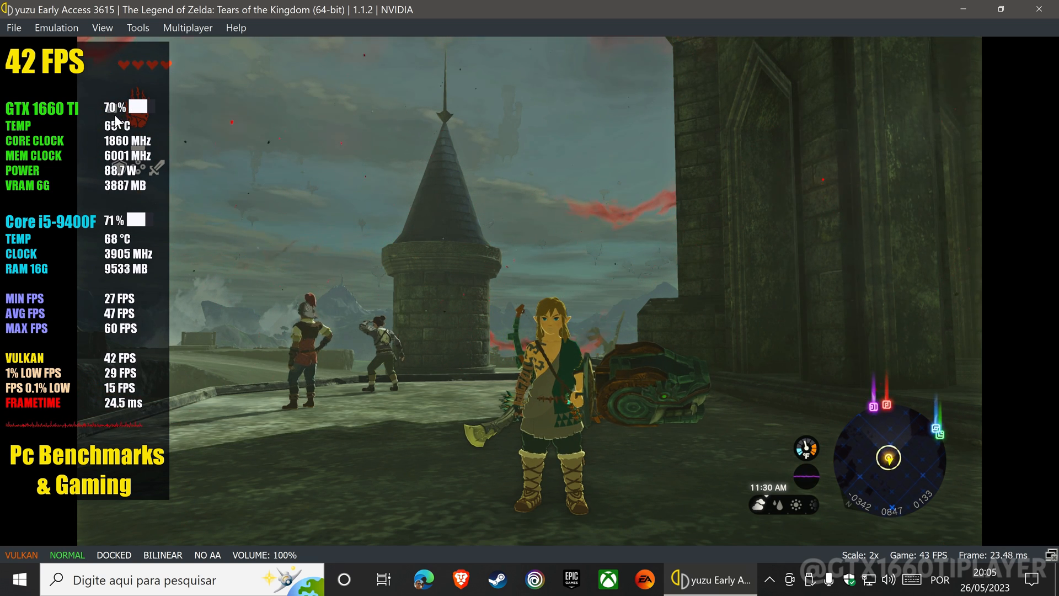
mouse_move(185, 124)
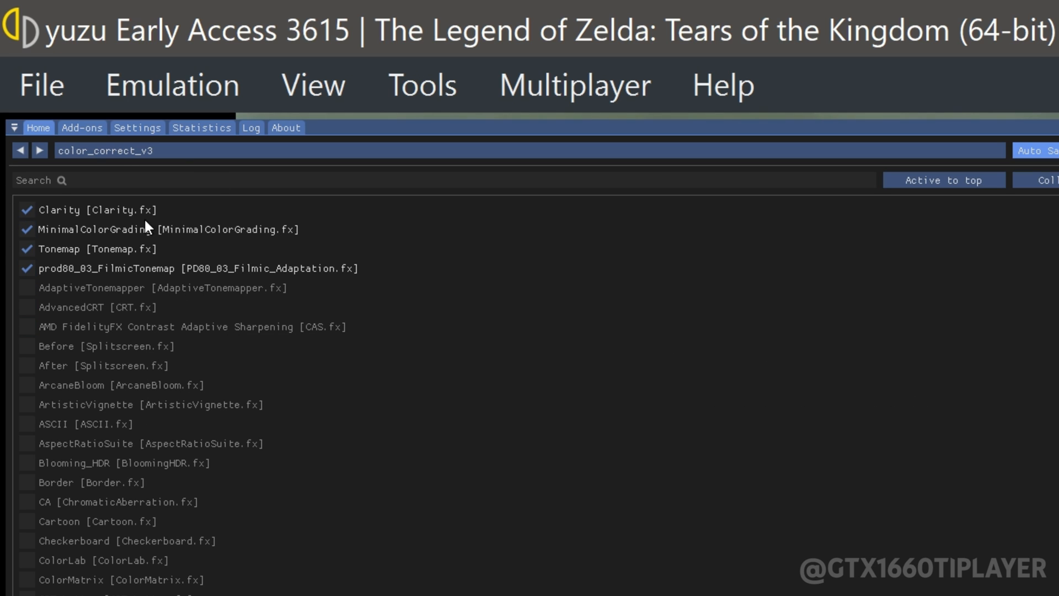
mouse_move(546, 347)
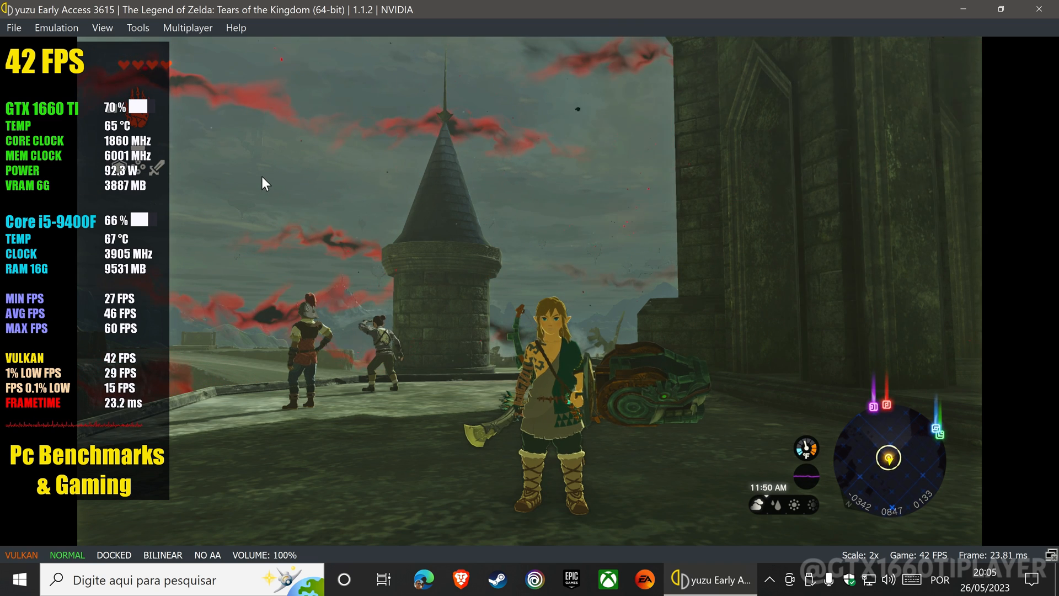
Step: Through Emulation > Configure Current Game, apply a 100% speed limit on the General tab
left_click(56, 27)
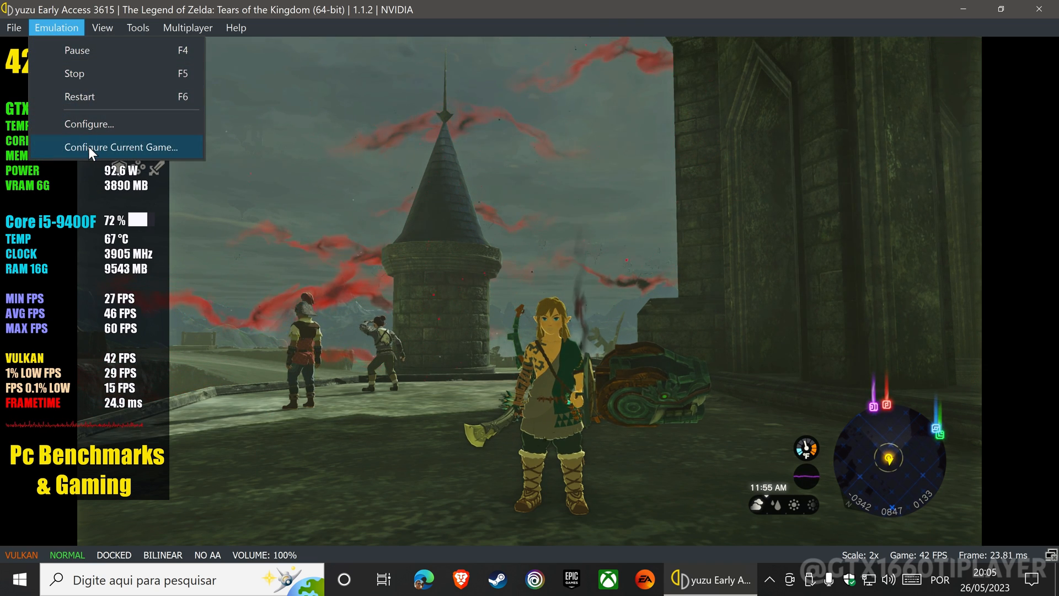
left_click(119, 147)
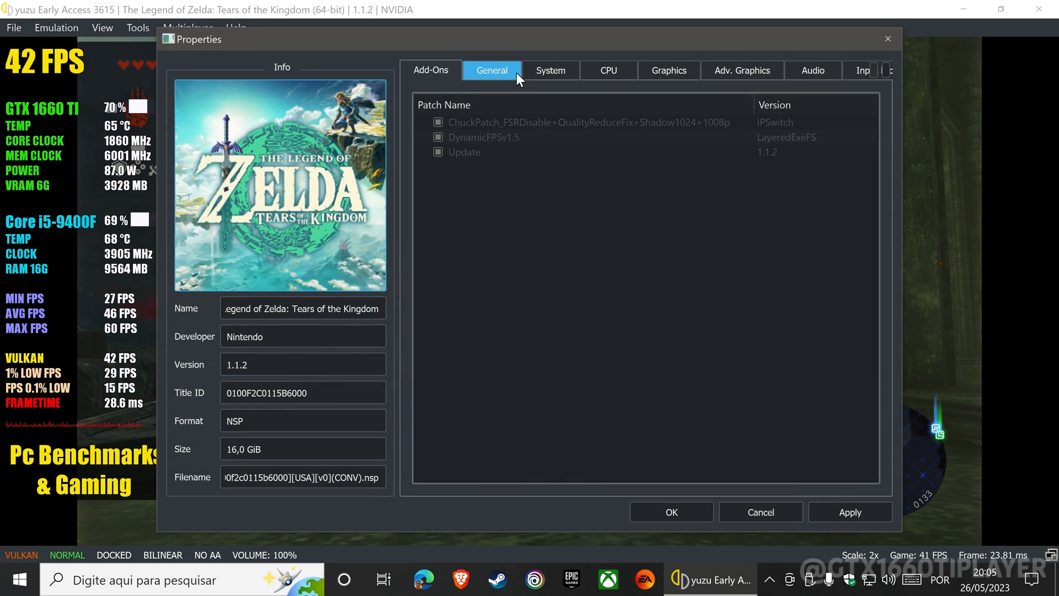
left_click(492, 70)
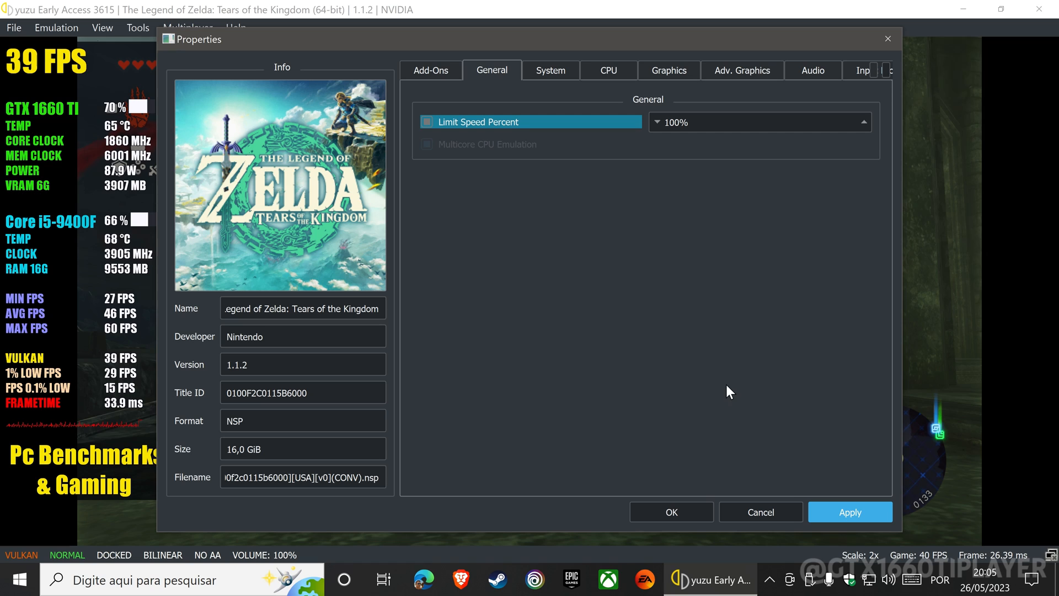
left_click(671, 512)
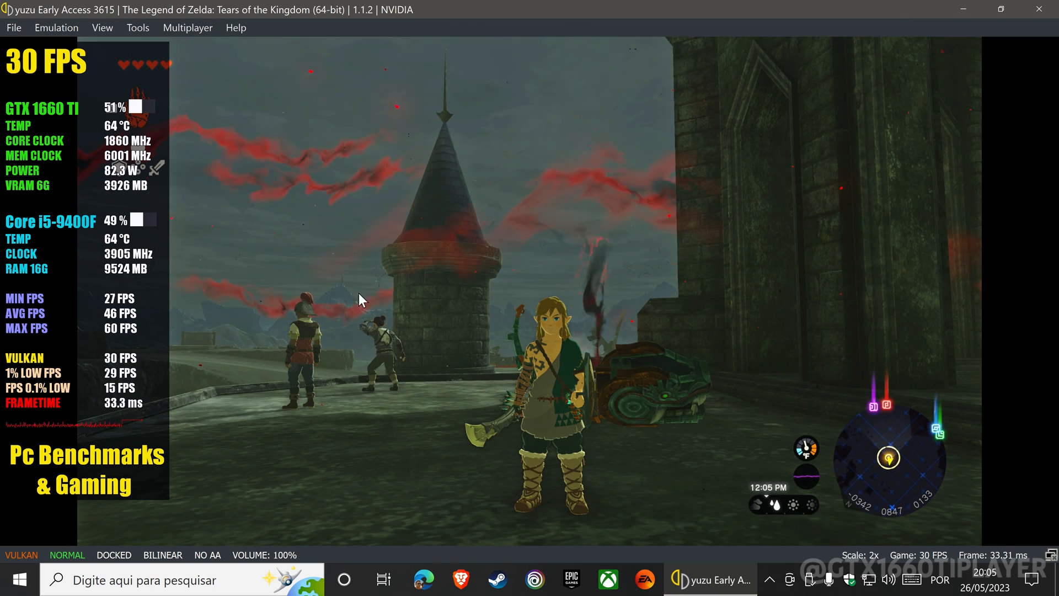
mouse_move(169, 90)
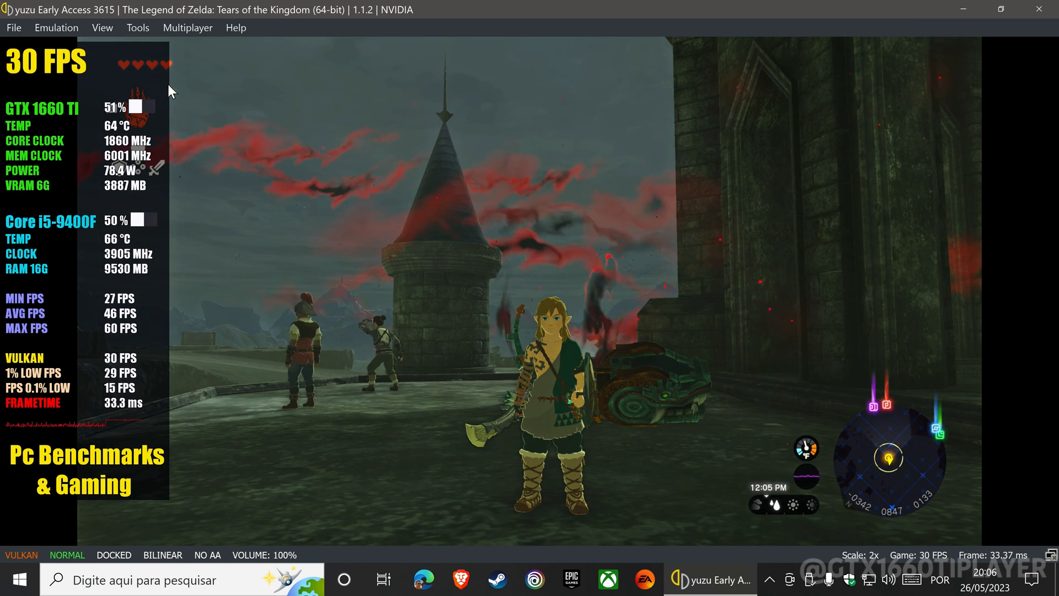